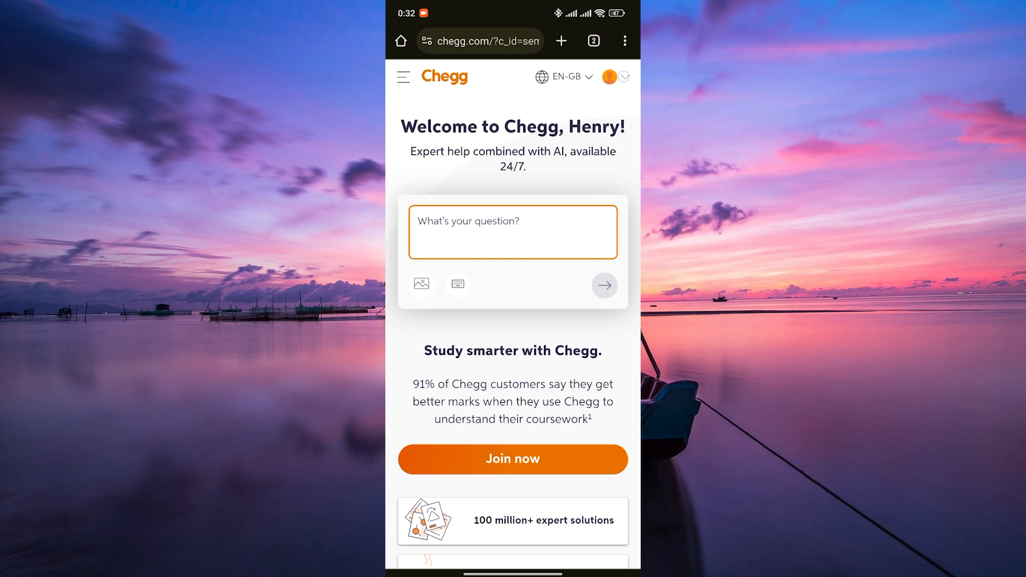
Go to My Account and pick Payment Methods from the Overview dropdown
click(612, 76)
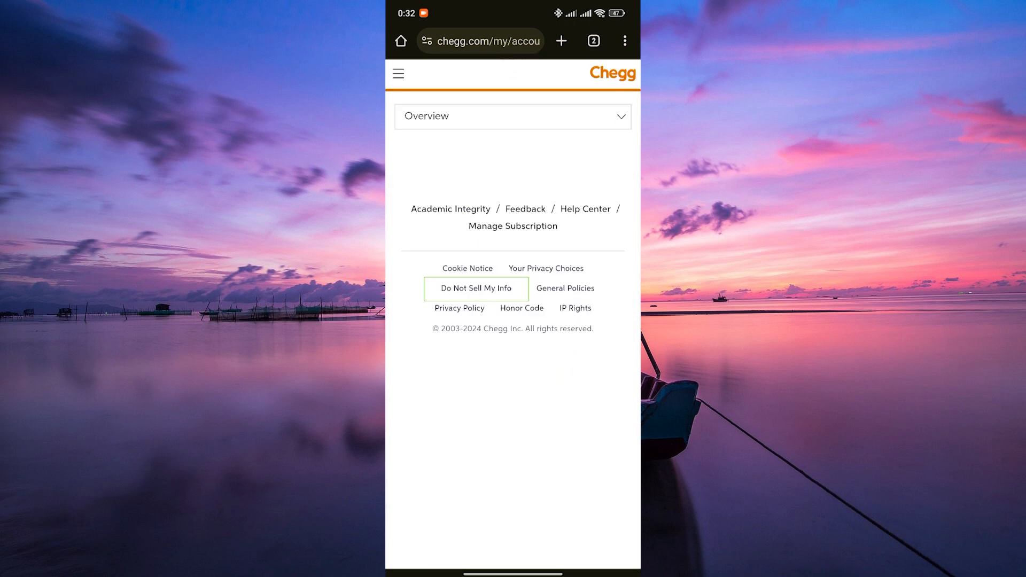
click(512, 116)
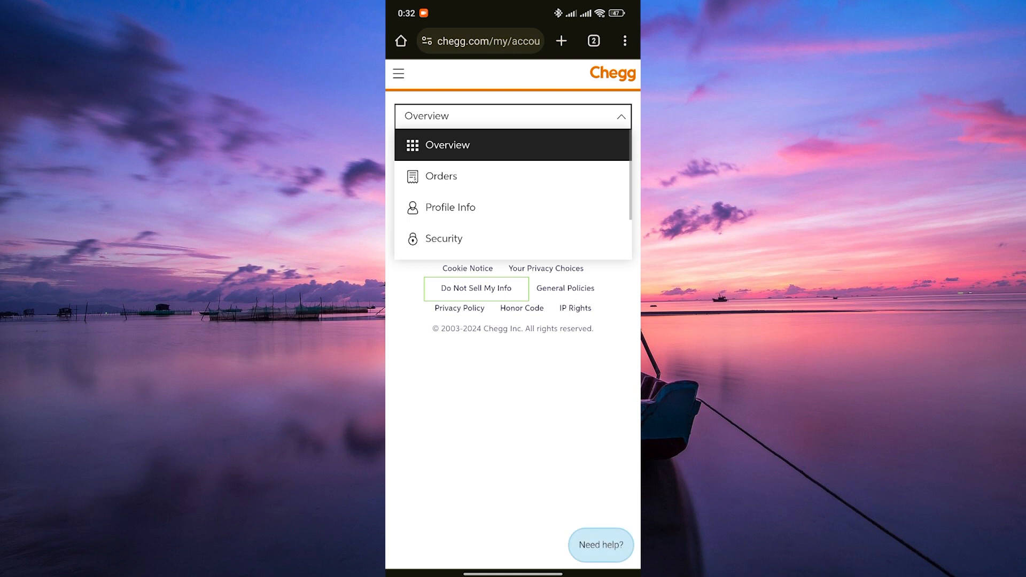
click(512, 116)
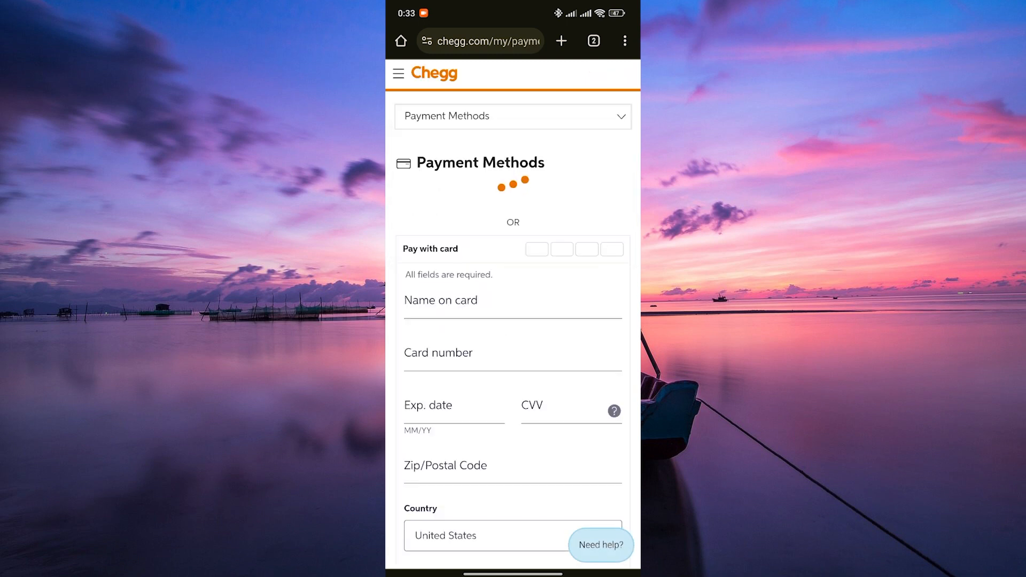
Scroll Payment Methods to confirm no saved cards, then return to the home screen
scroll(down, 3)
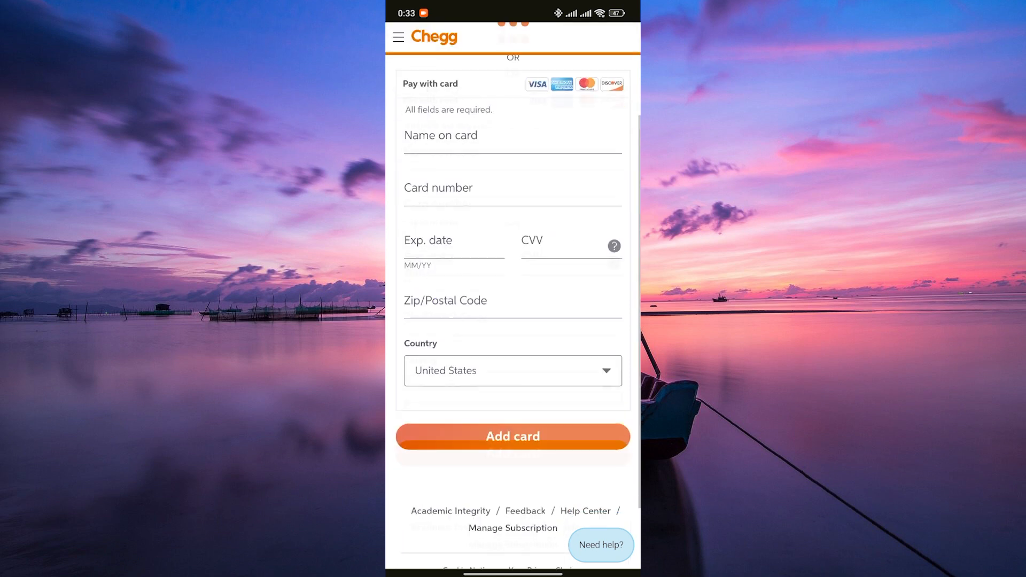
scroll(down, 3)
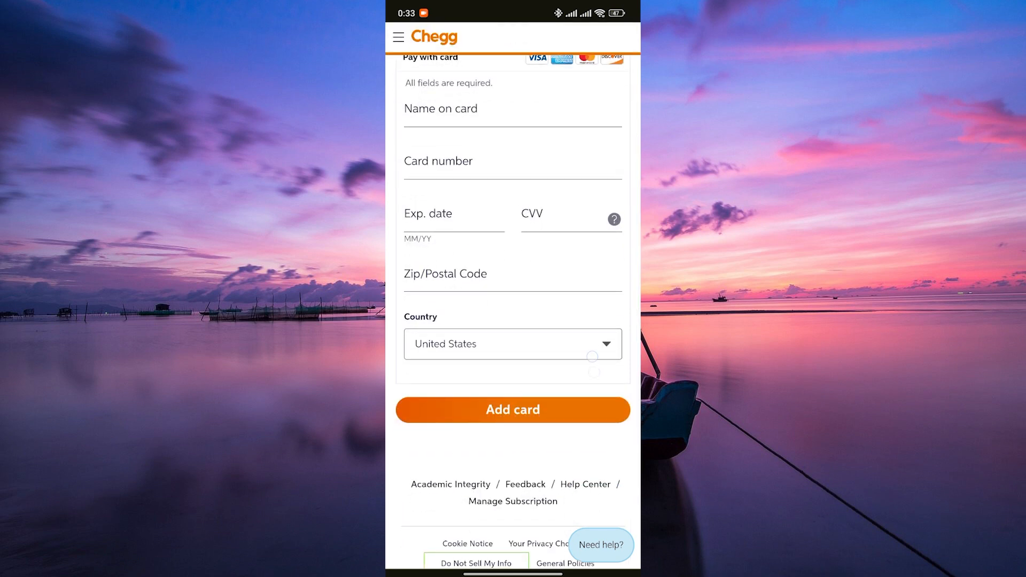
scroll(down, 3)
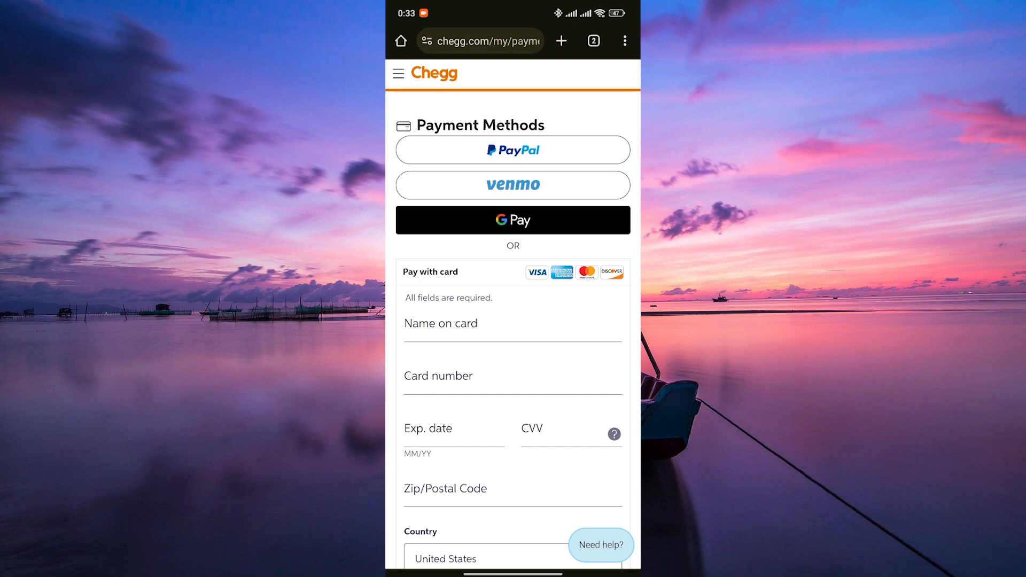
key(Home)
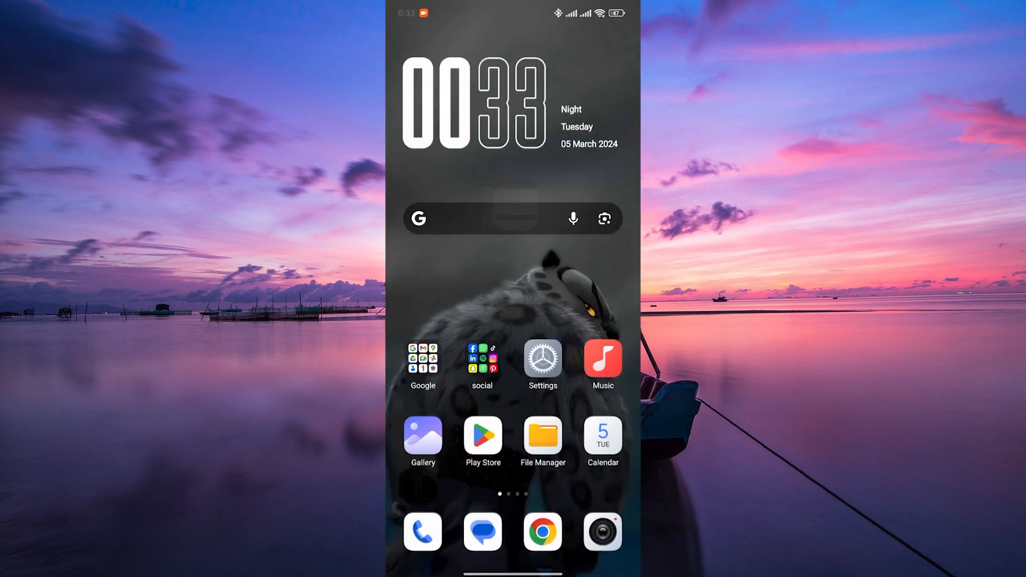